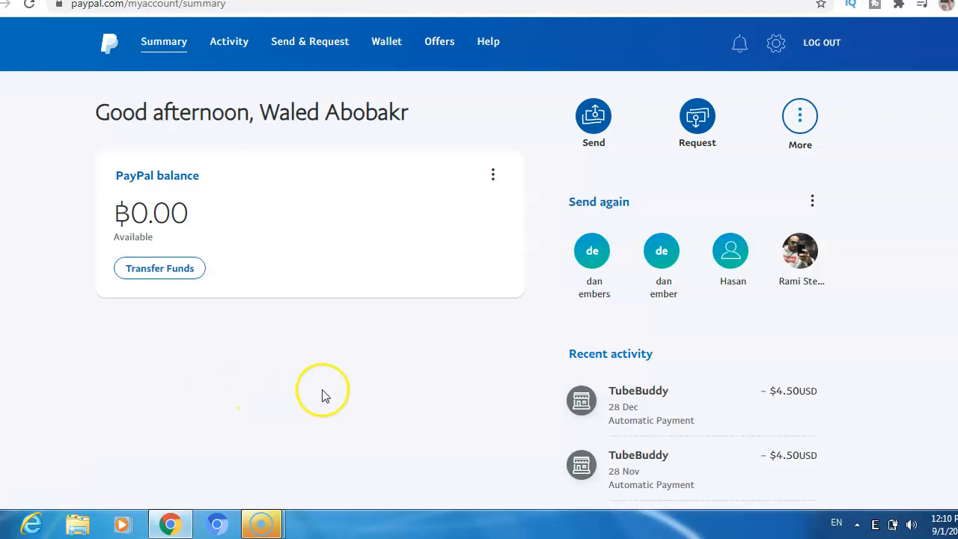
mouse_move(305, 372)
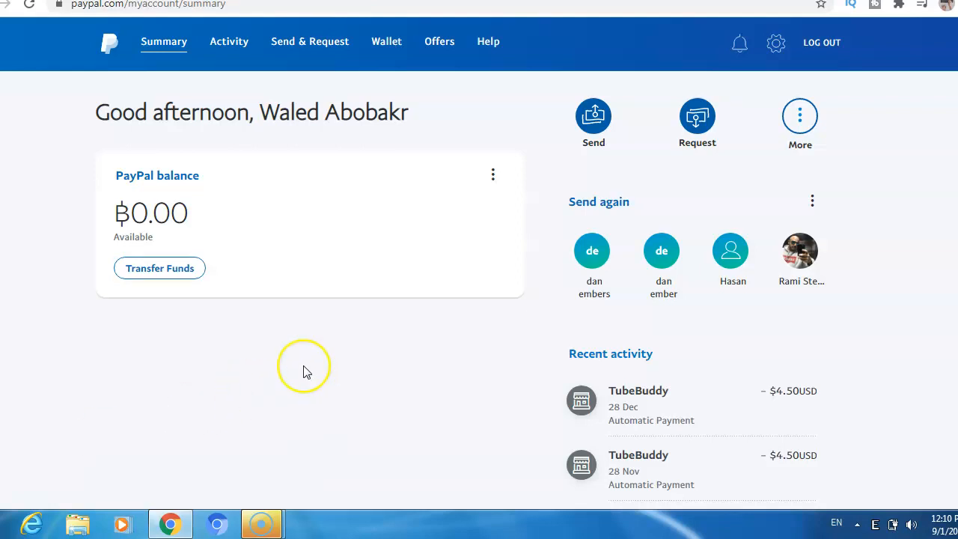
mouse_move(437, 210)
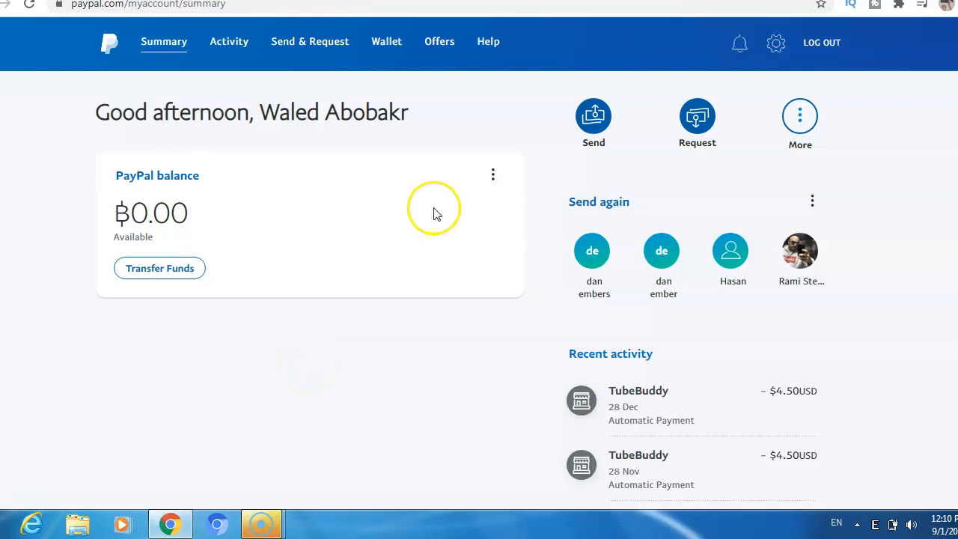
mouse_move(776, 43)
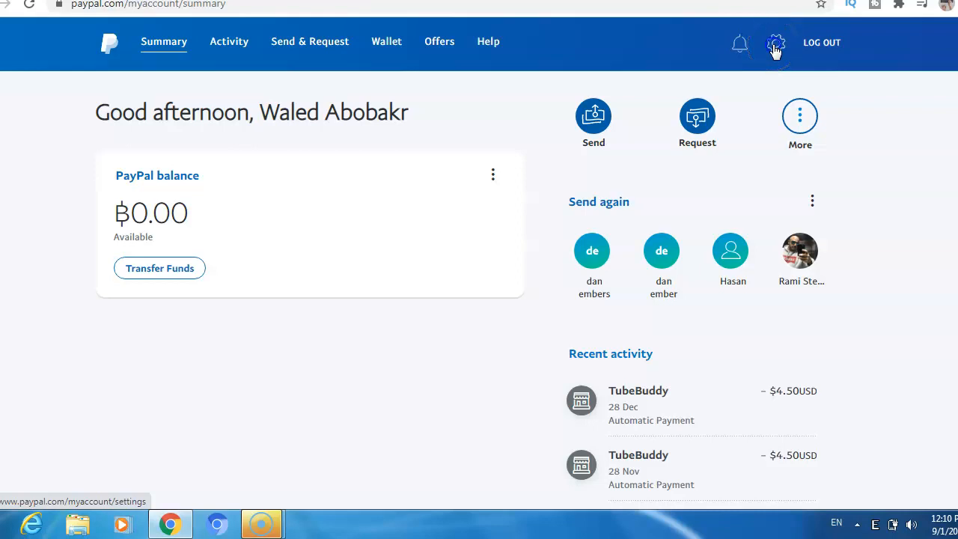
Step: Open PayPal account settings from the gear icon and choose 'Change name' in Profile
click(775, 42)
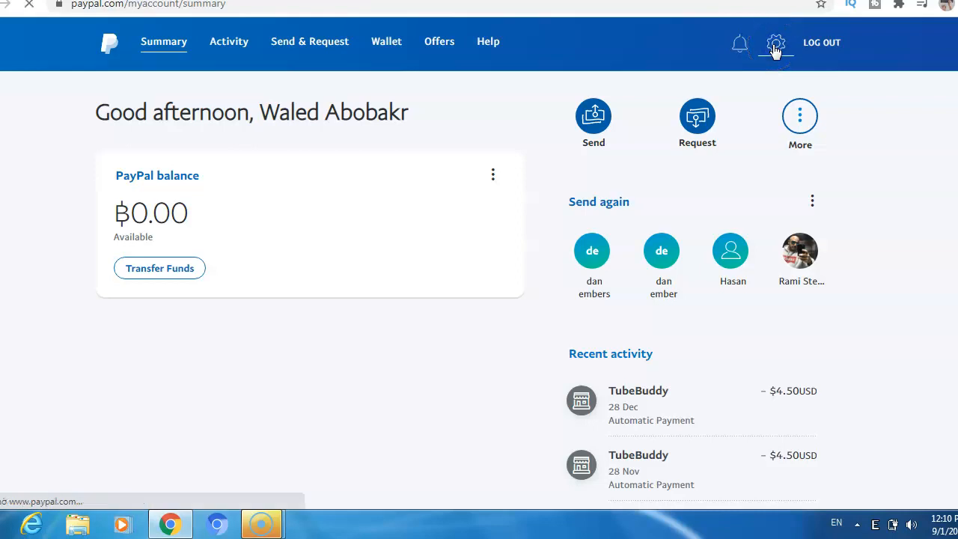
click(776, 42)
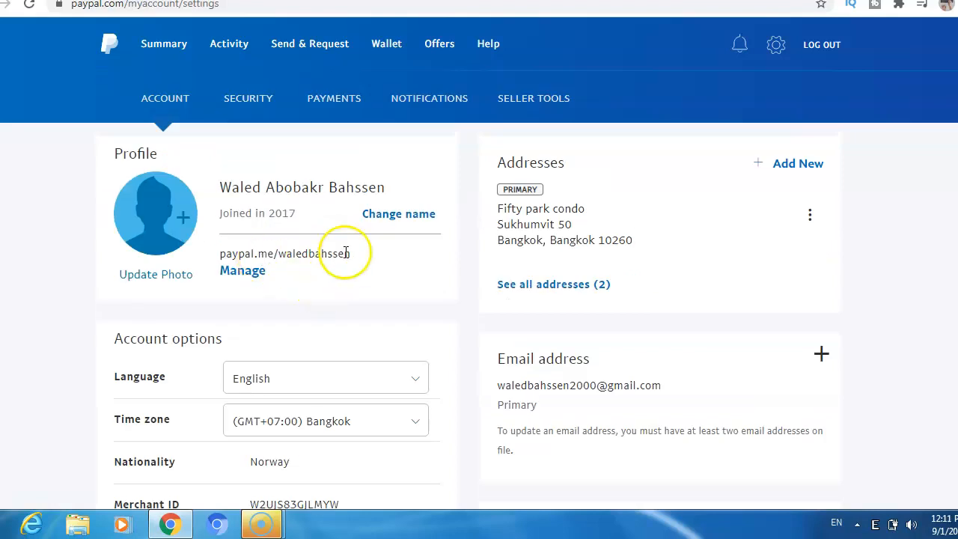
click(399, 214)
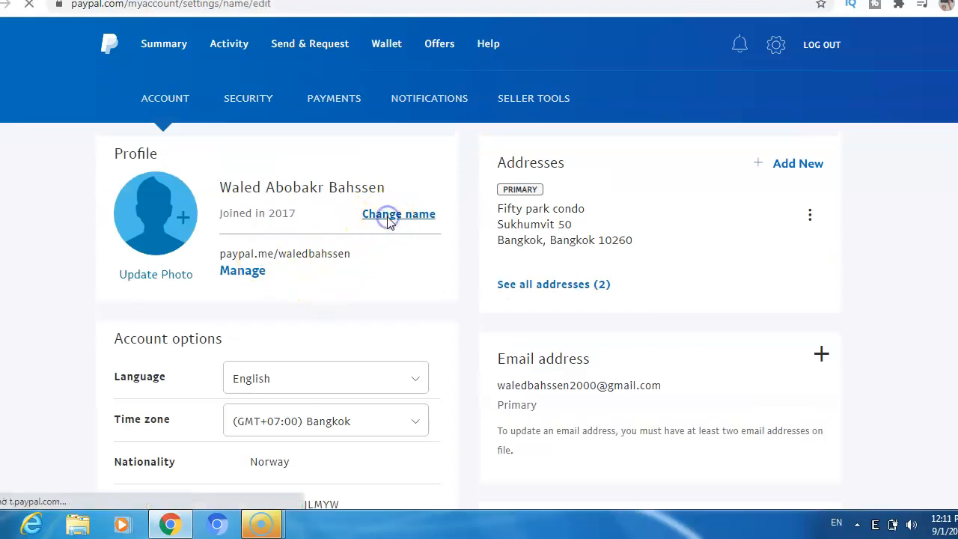
Step: Review the name change options and pick 'Change your legal name'
click(399, 214)
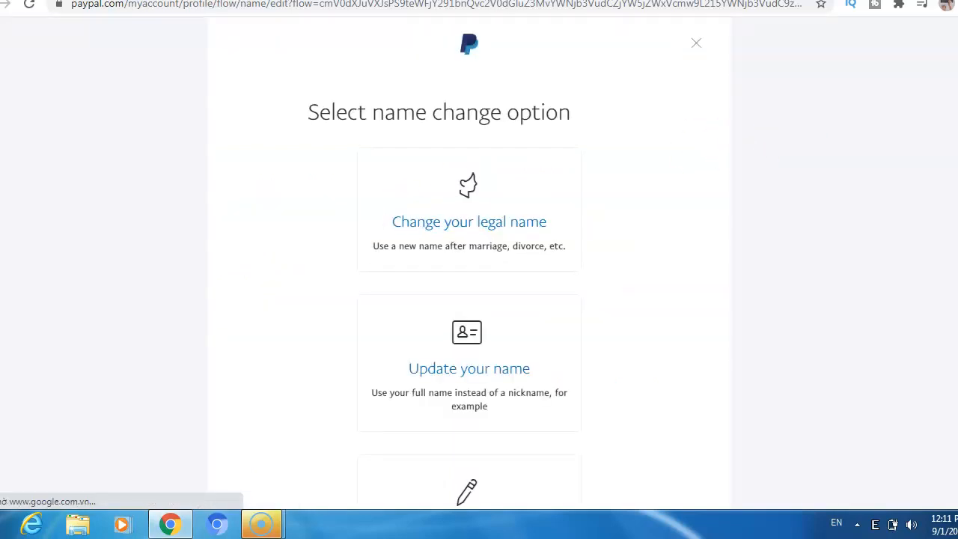
double_click(399, 111)
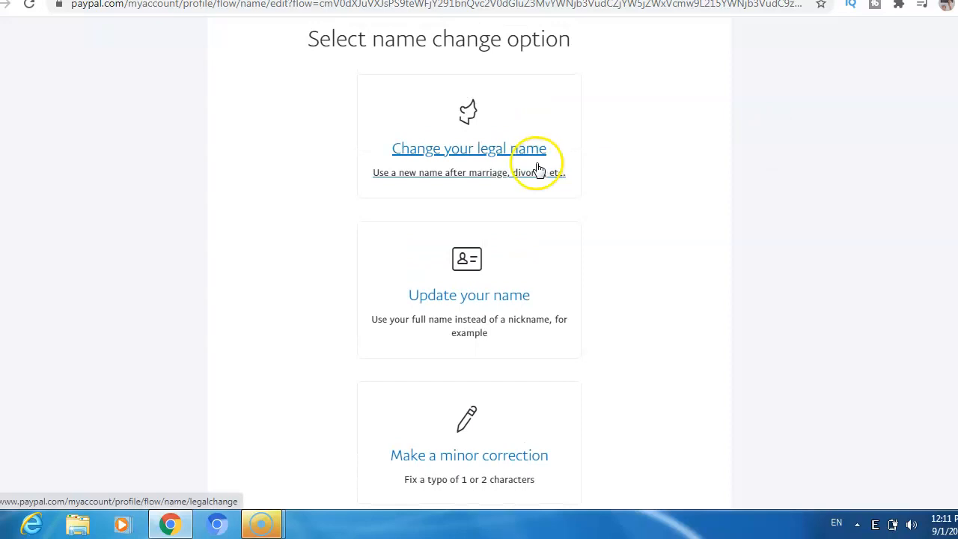
mouse_move(375, 204)
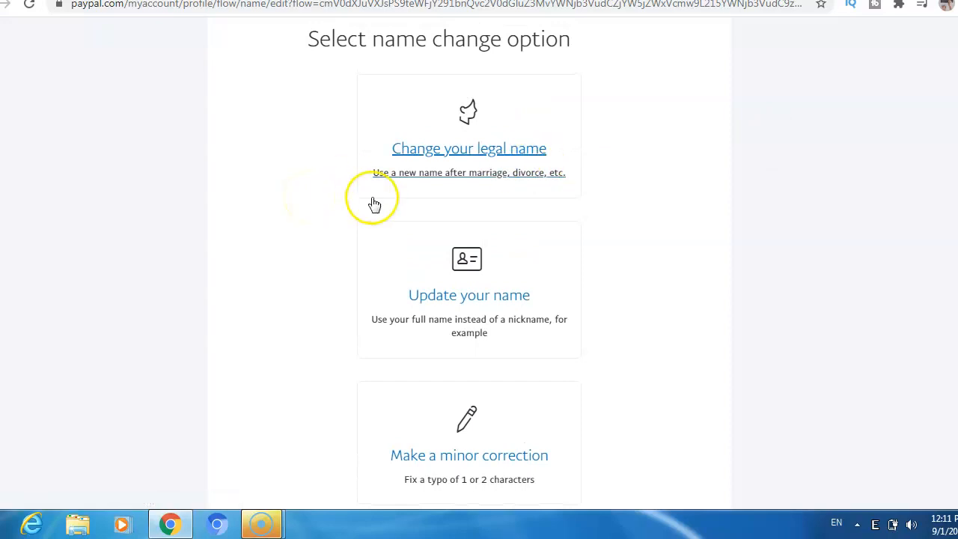
mouse_move(466, 180)
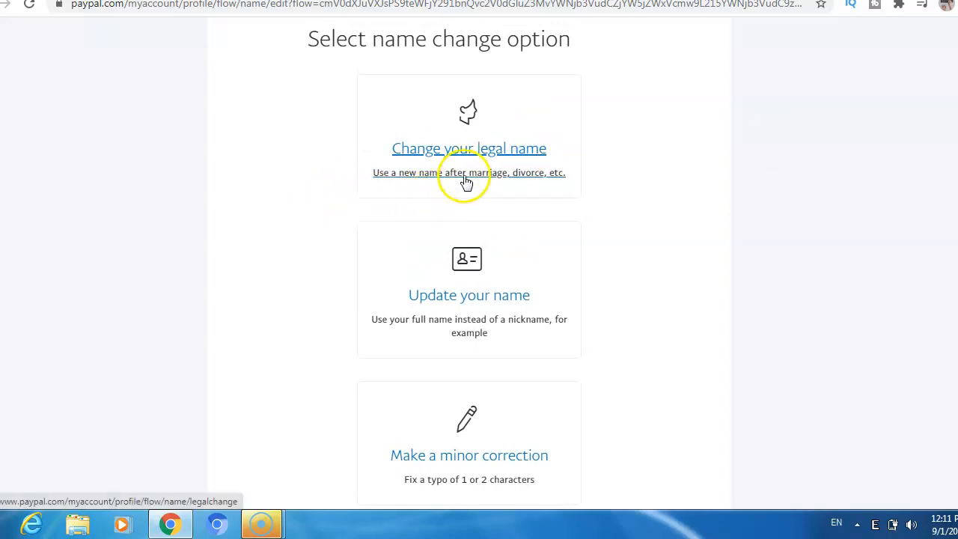
mouse_move(409, 192)
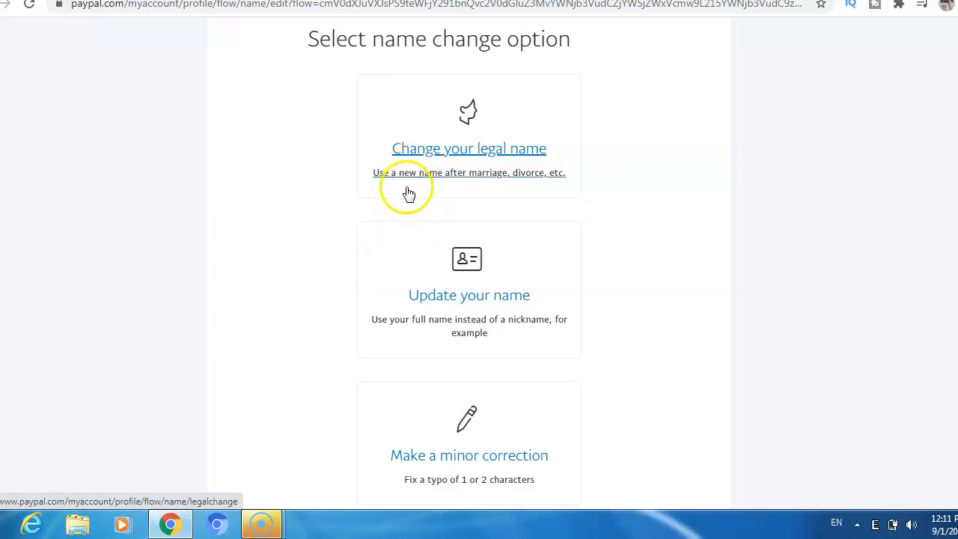
mouse_move(425, 189)
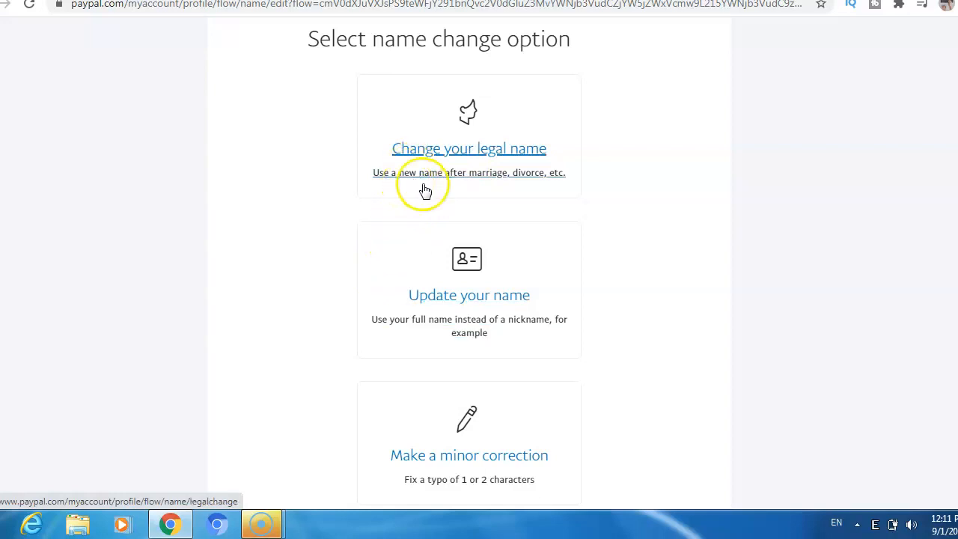
mouse_move(373, 352)
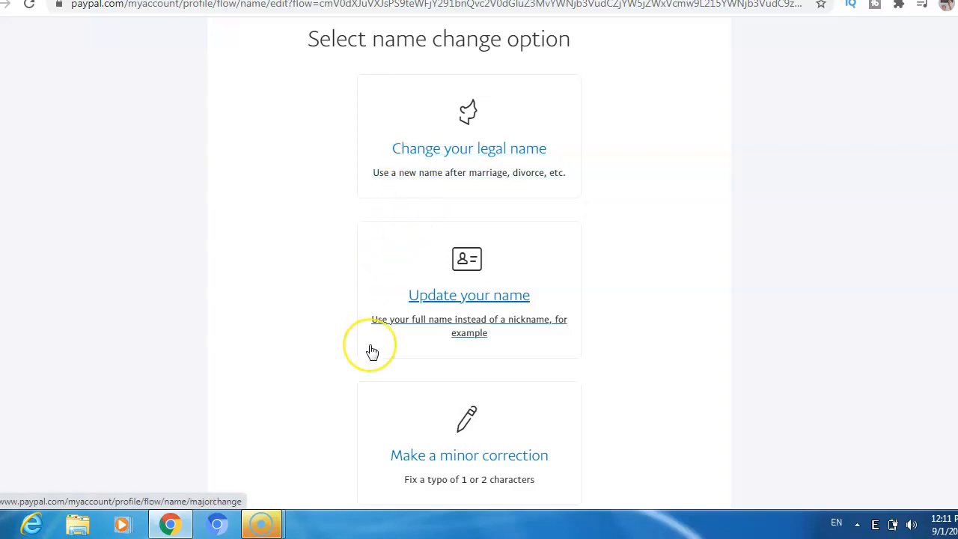
mouse_move(435, 341)
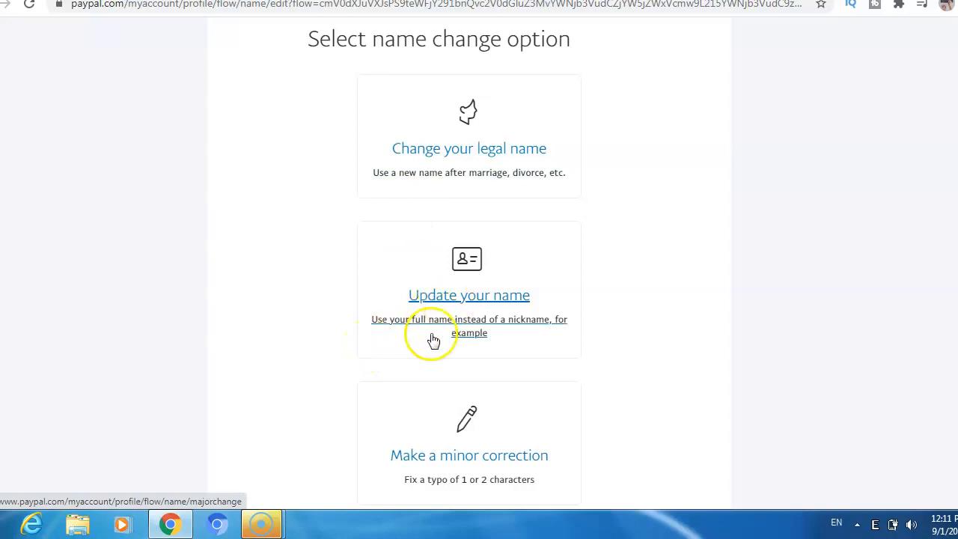
mouse_move(425, 366)
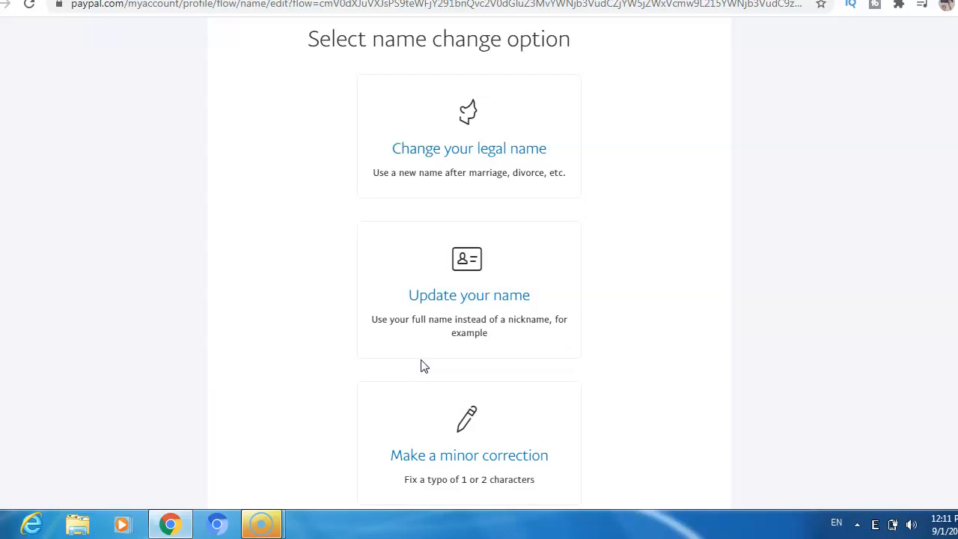
mouse_move(951, 230)
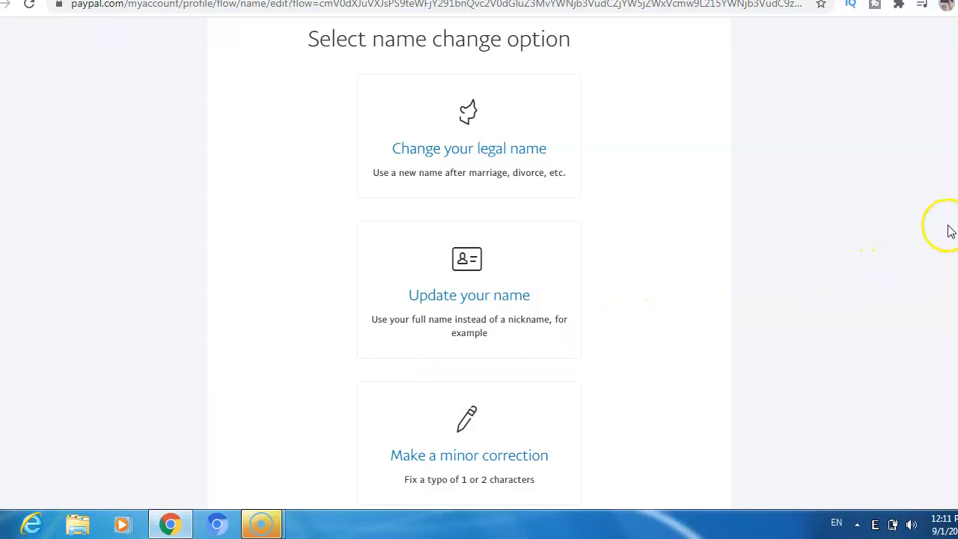
scroll(down, 3)
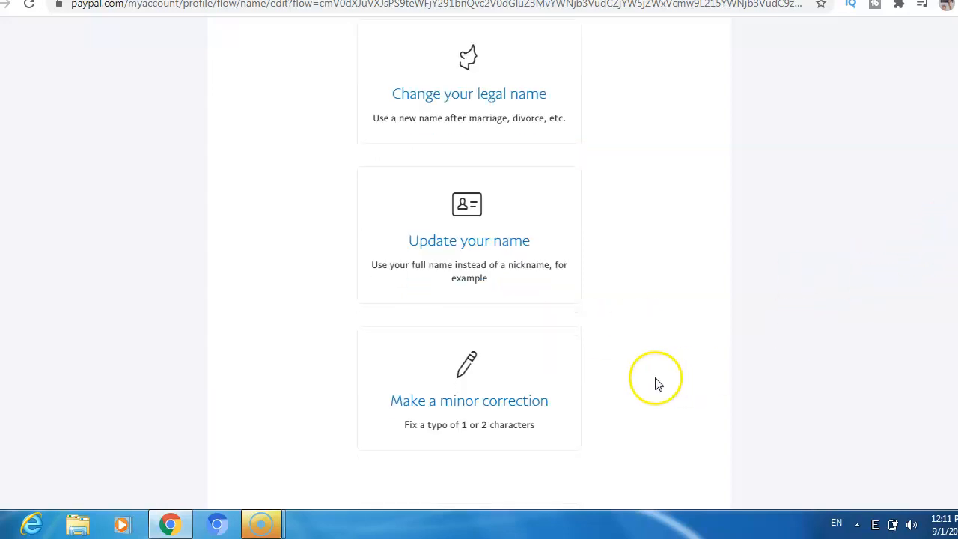
mouse_move(376, 427)
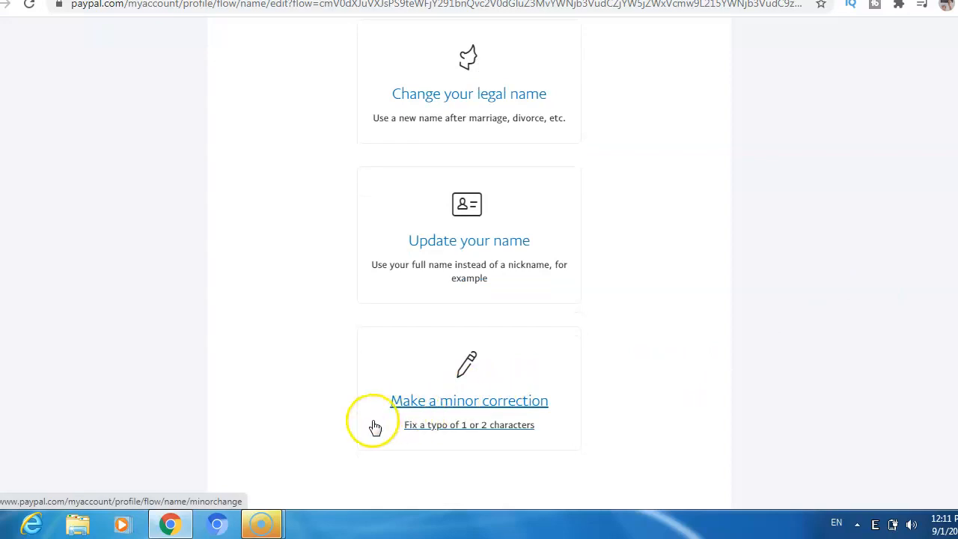
mouse_move(436, 444)
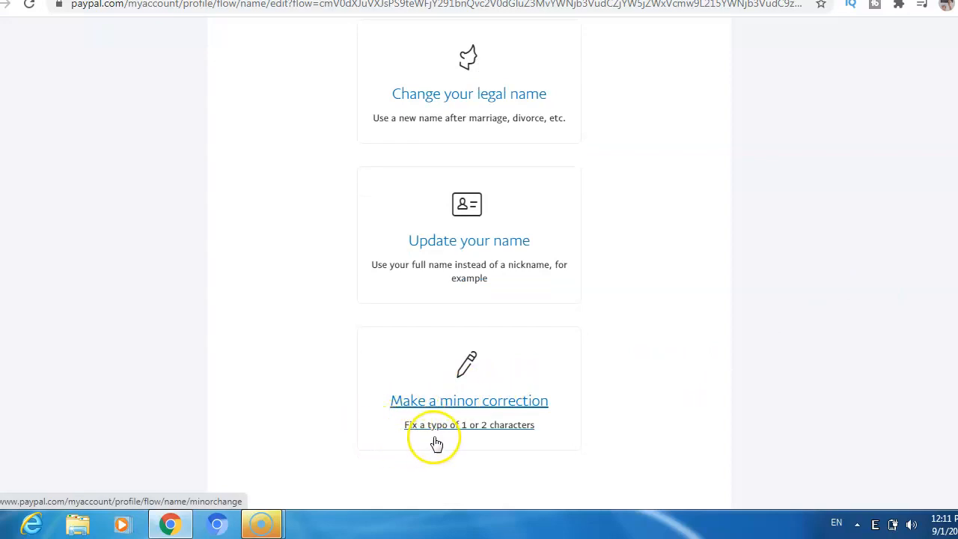
mouse_move(550, 442)
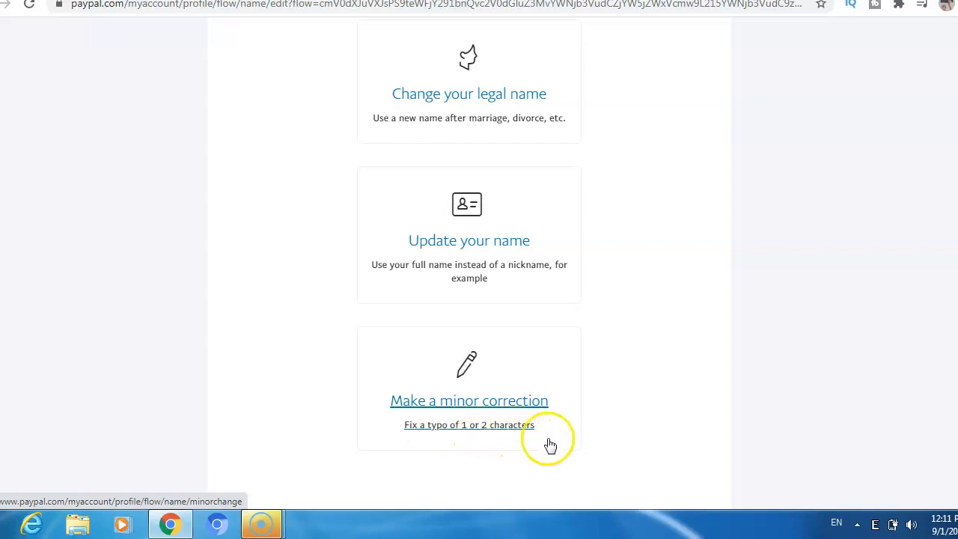
scroll(up, 3)
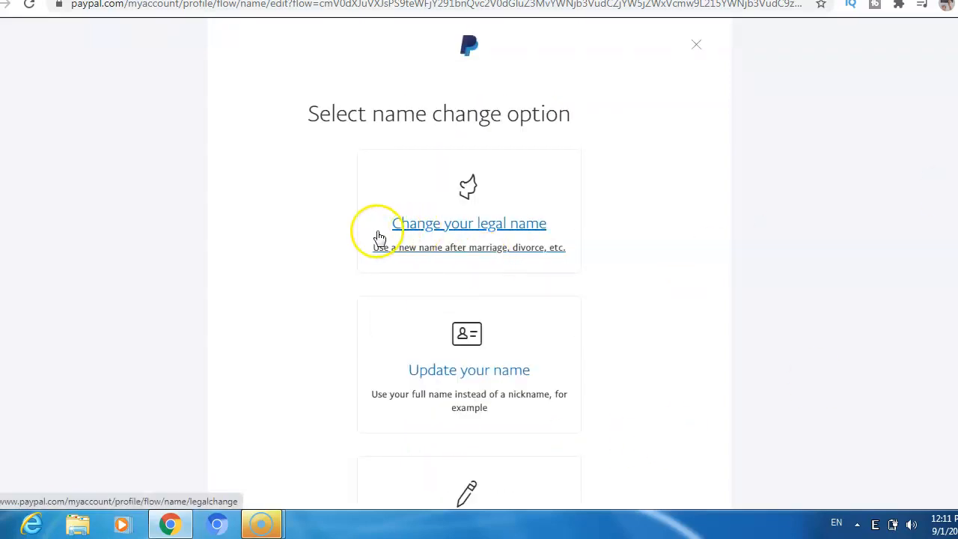
mouse_move(438, 236)
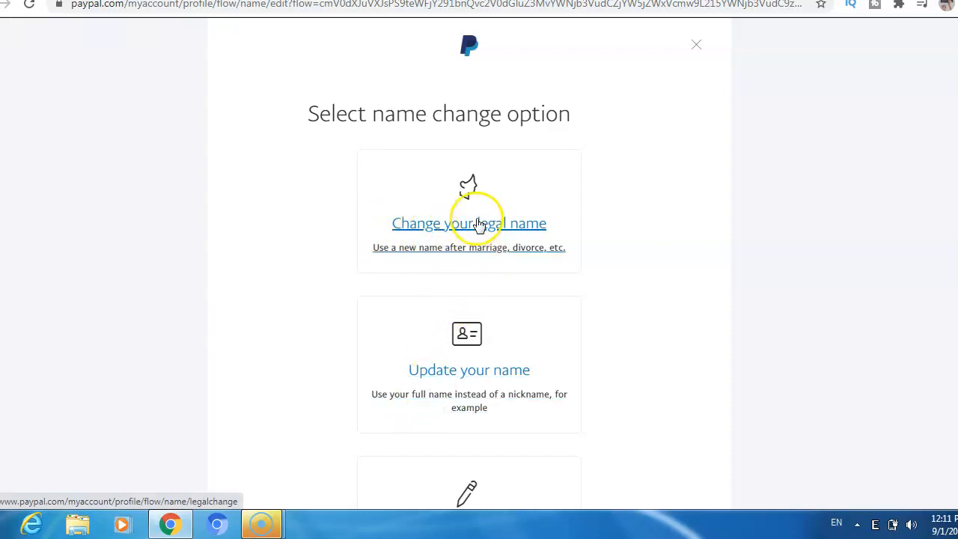
click(469, 223)
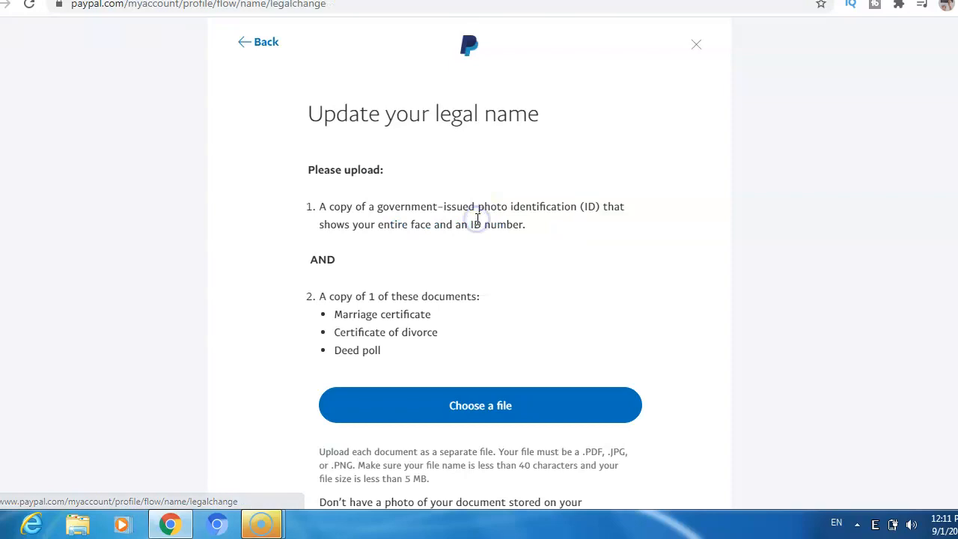
mouse_move(256, 173)
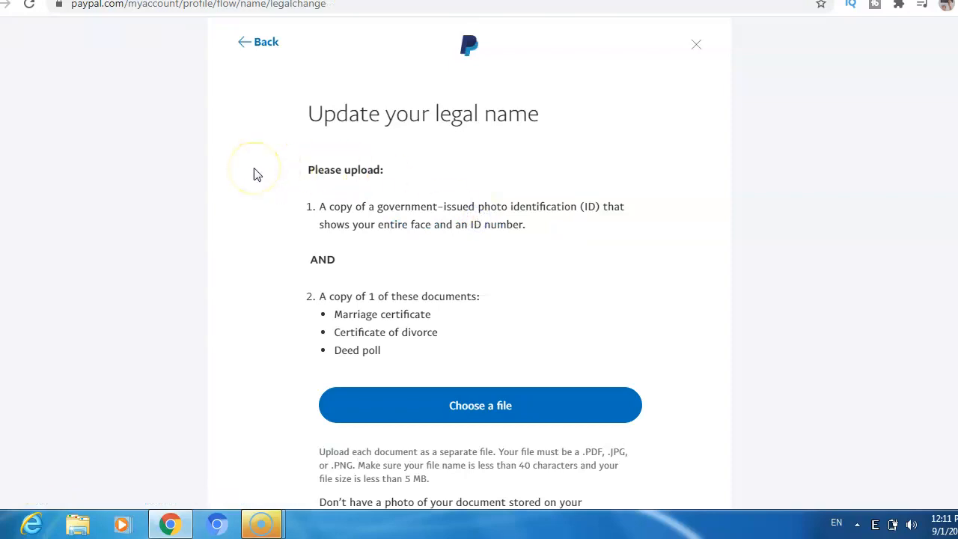
mouse_move(293, 163)
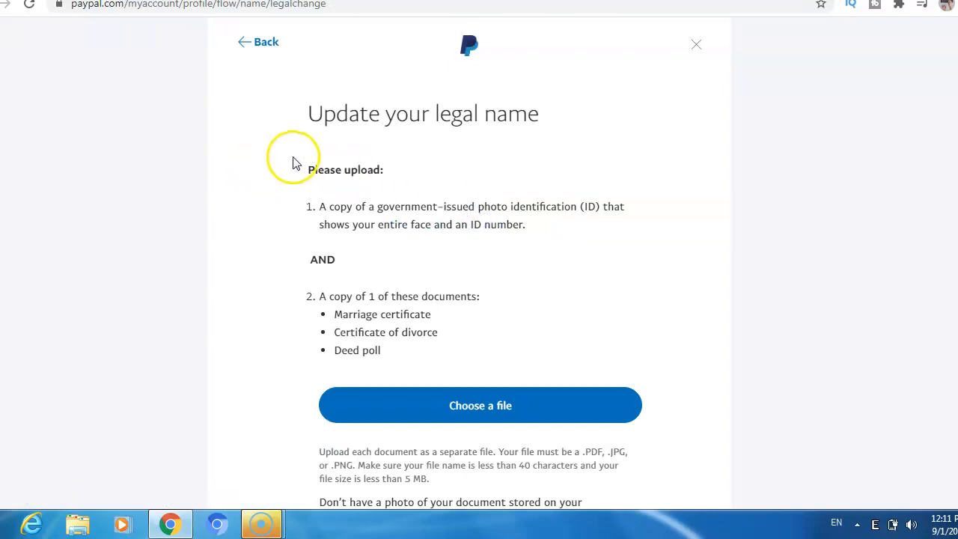
mouse_move(398, 214)
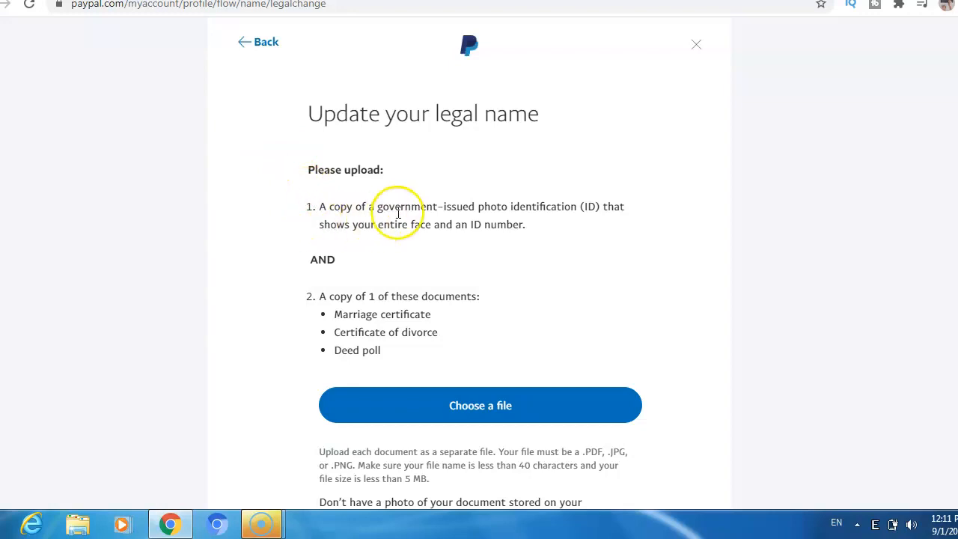
mouse_move(500, 213)
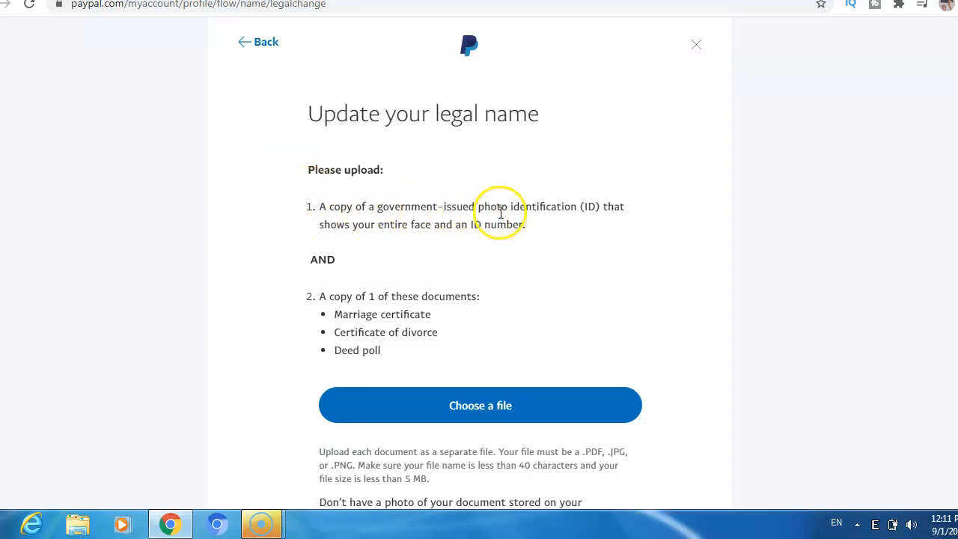
mouse_move(419, 281)
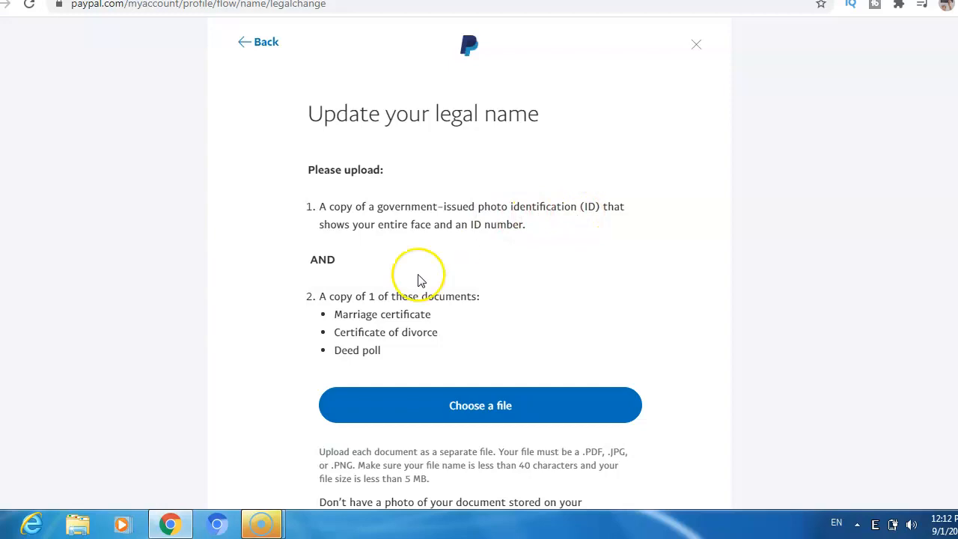
mouse_move(540, 348)
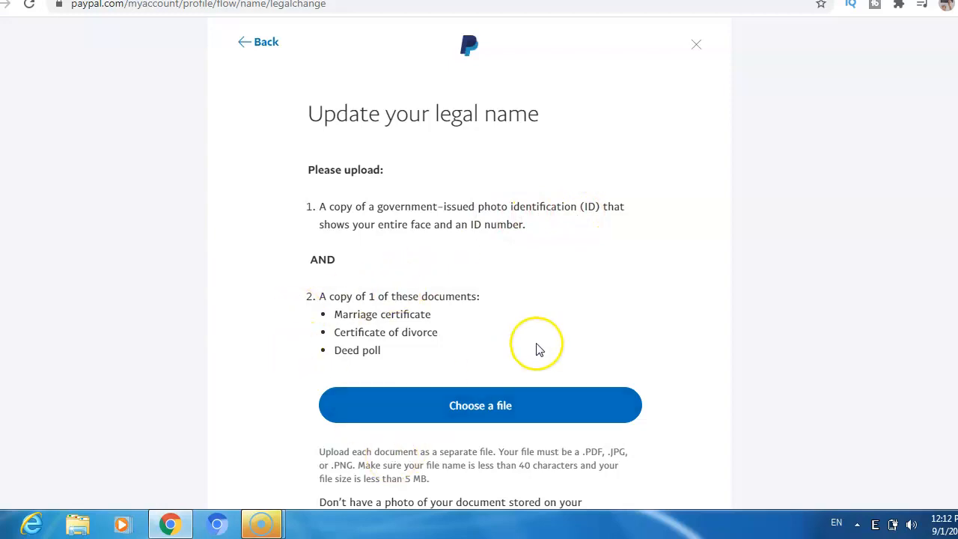
mouse_move(423, 292)
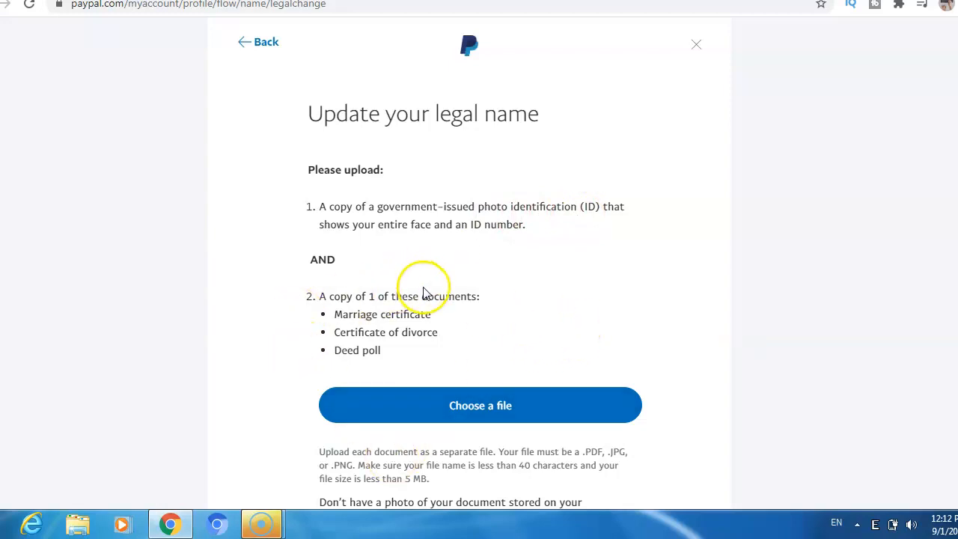
mouse_move(479, 406)
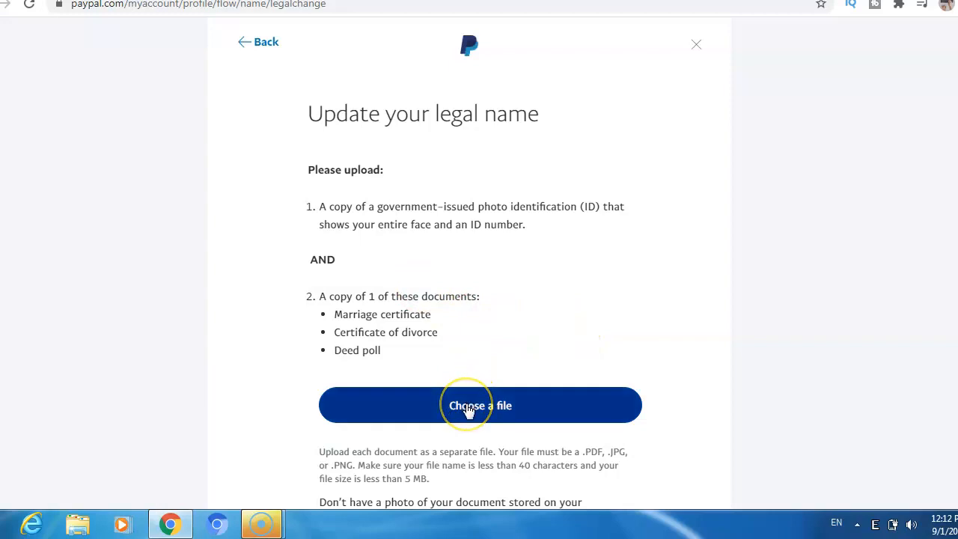
mouse_move(10, 96)
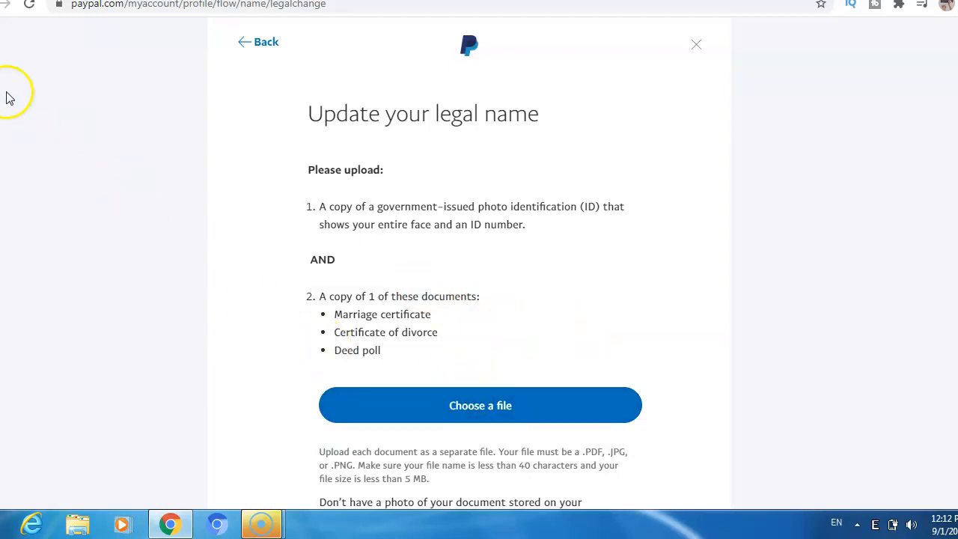
Step: Go back from the legal name upload page to the name change options
click(258, 42)
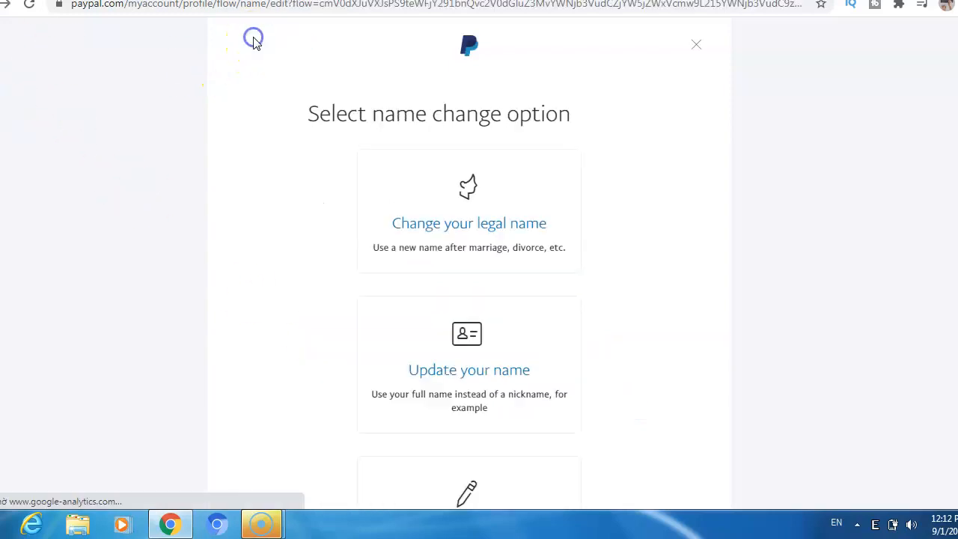
mouse_move(348, 372)
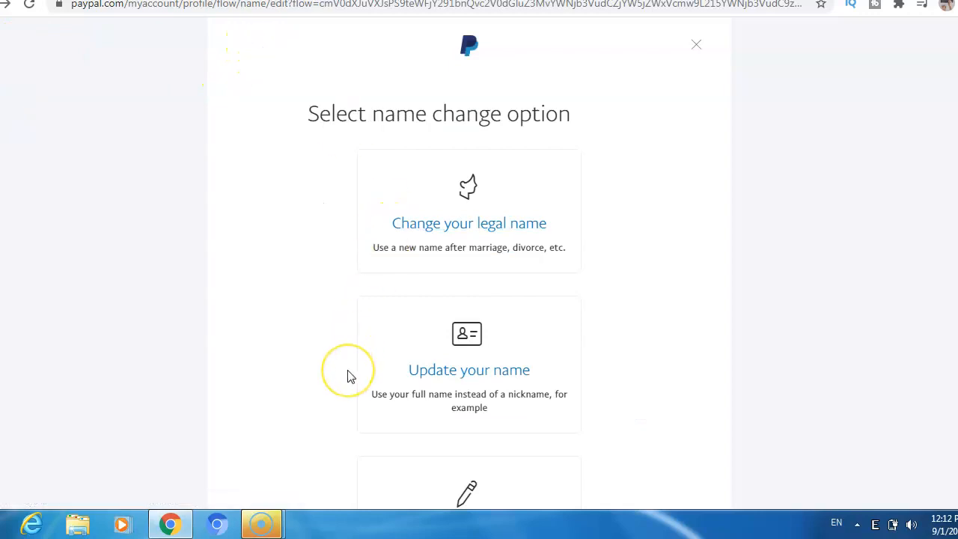
Step: Choose 'Update your name' to use a full name instead of a nickname
click(469, 369)
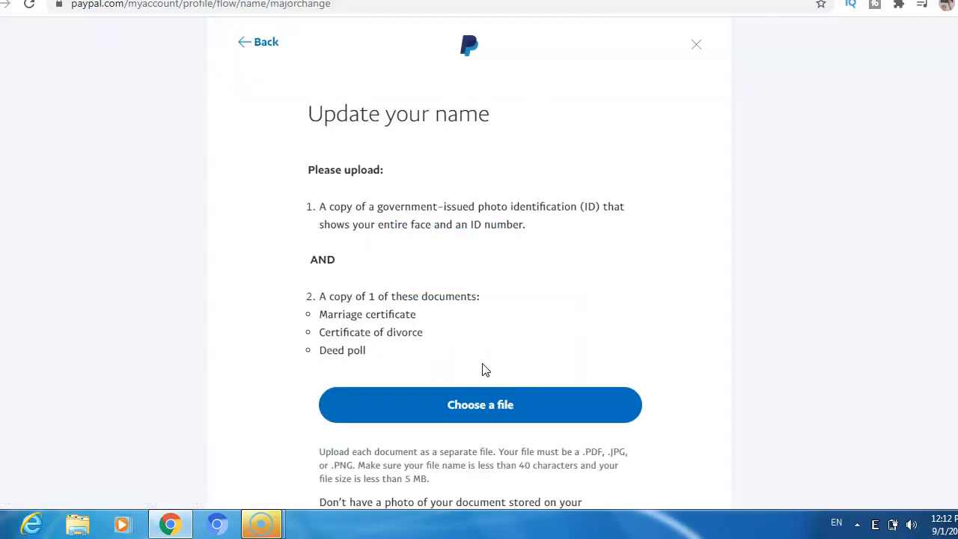
mouse_move(303, 186)
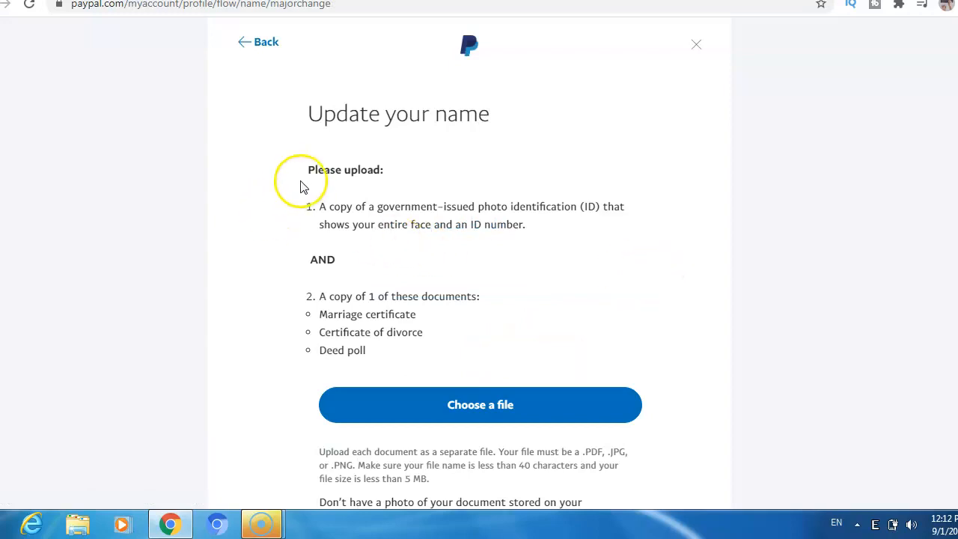
mouse_move(498, 260)
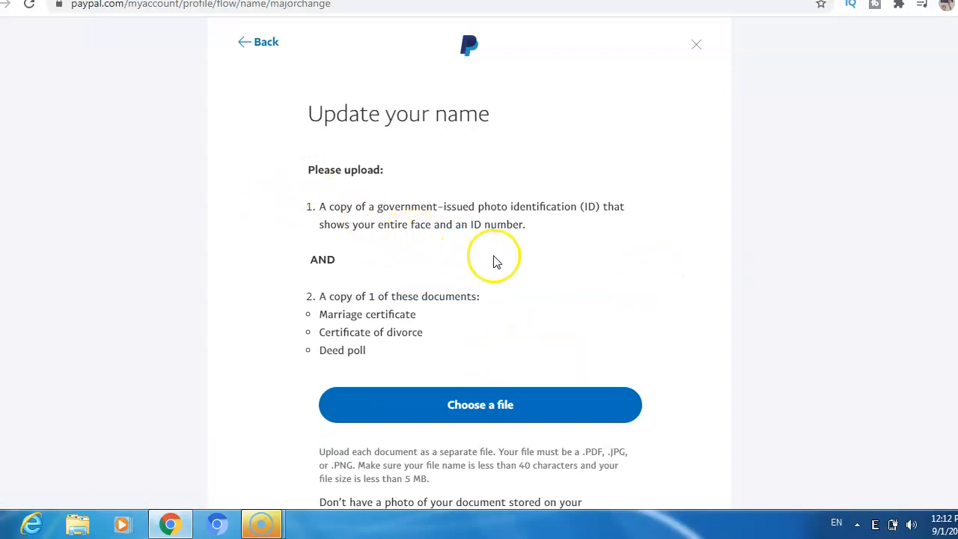
mouse_move(528, 332)
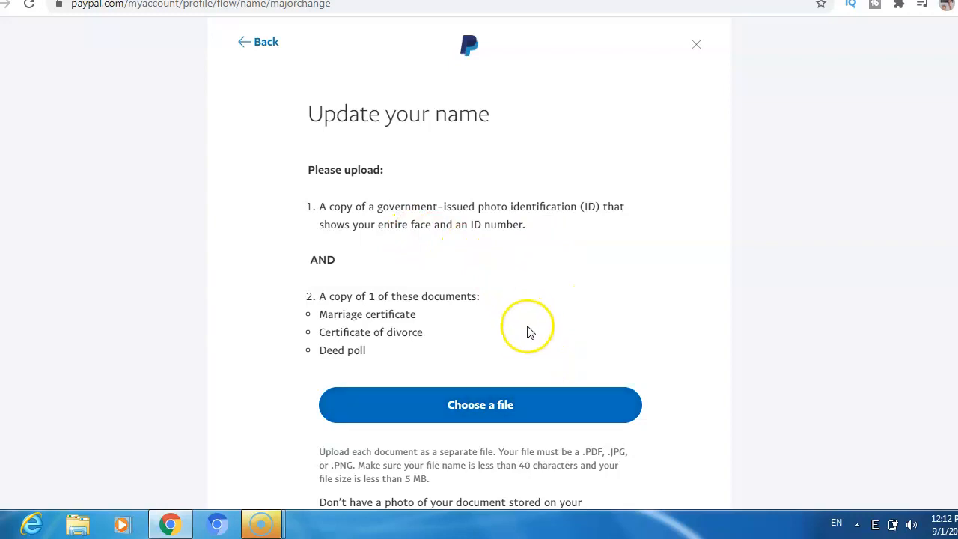
mouse_move(453, 412)
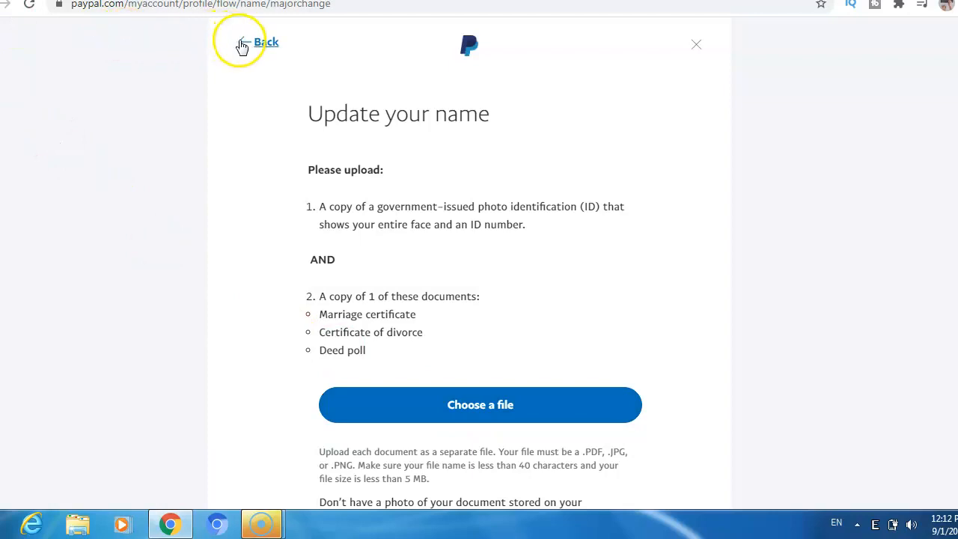
Step: Return to the name change options and choose 'Make a minor correction'
click(265, 42)
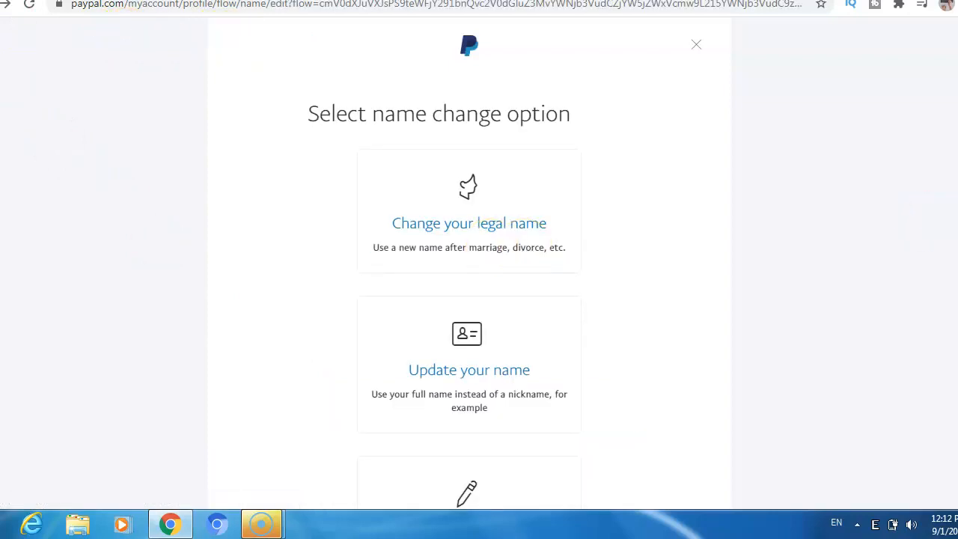
scroll(down, 3)
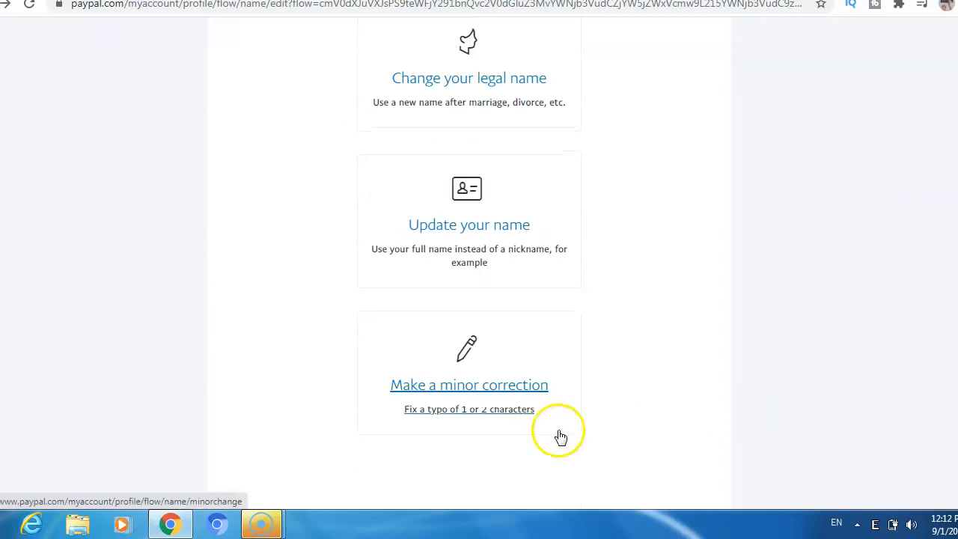
click(470, 385)
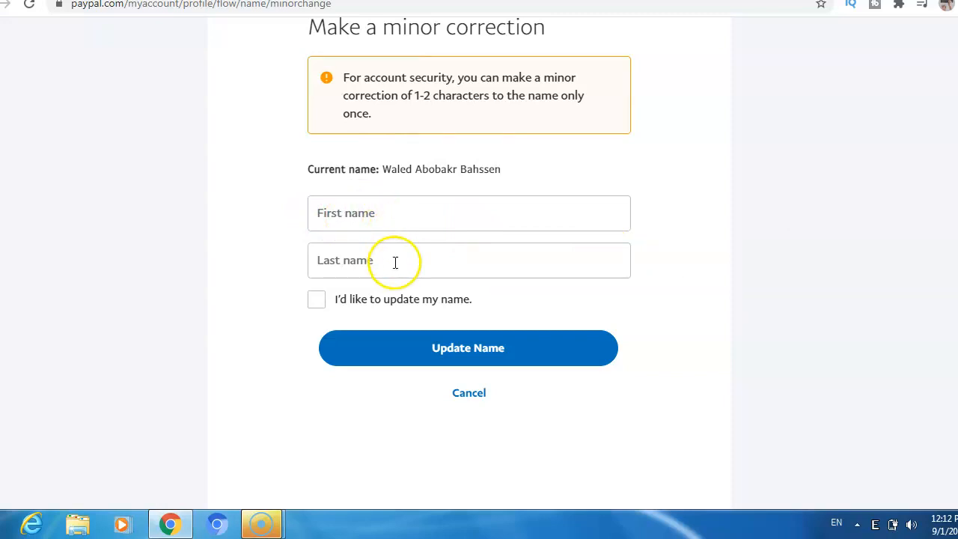
mouse_move(452, 359)
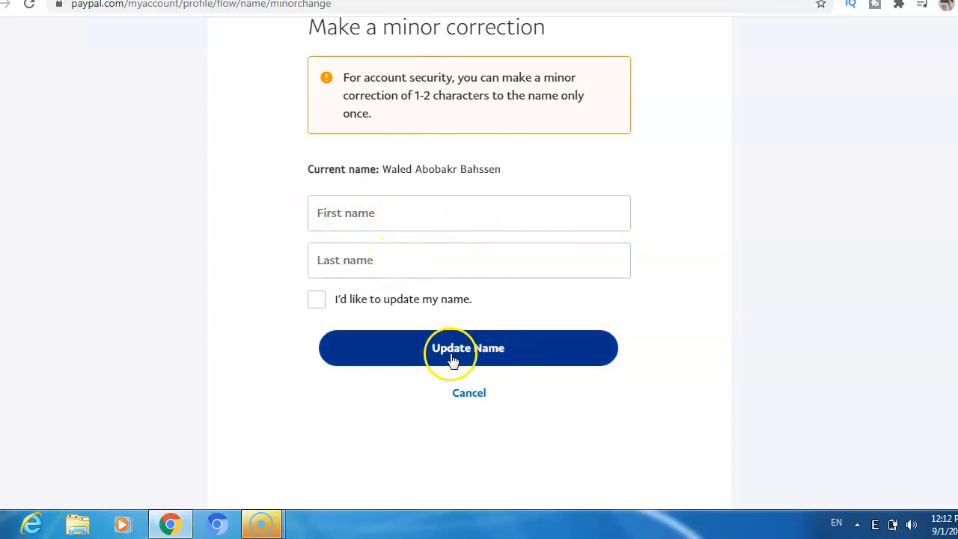
mouse_move(150, 123)
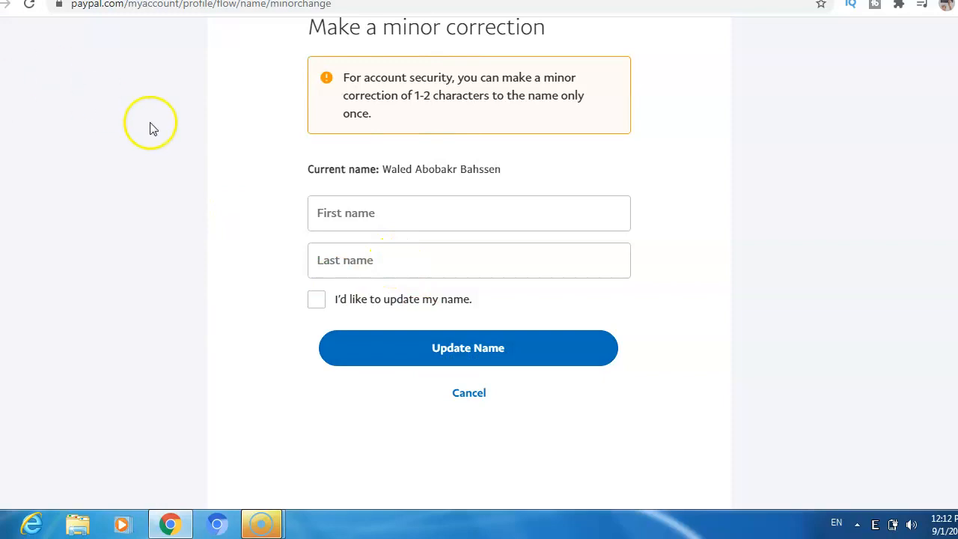
mouse_move(281, 223)
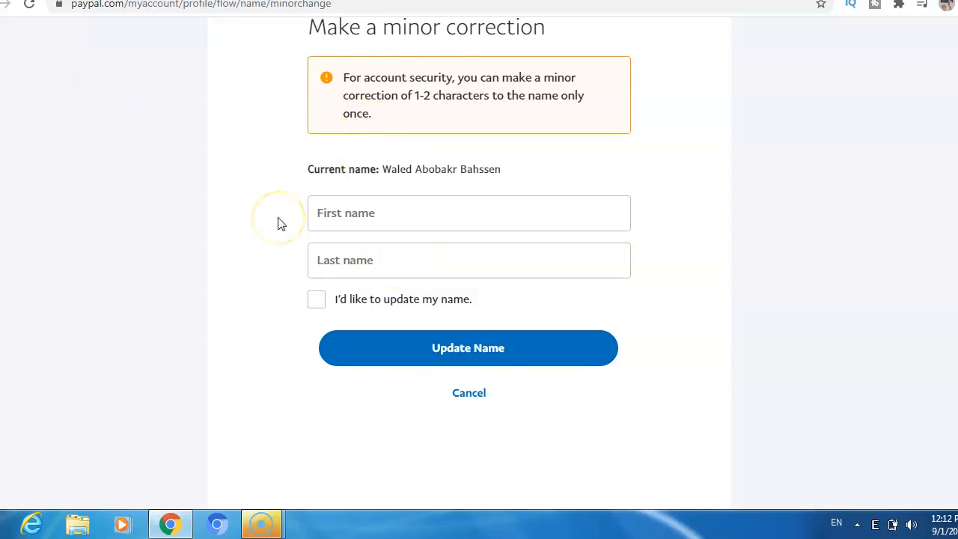
mouse_move(232, 243)
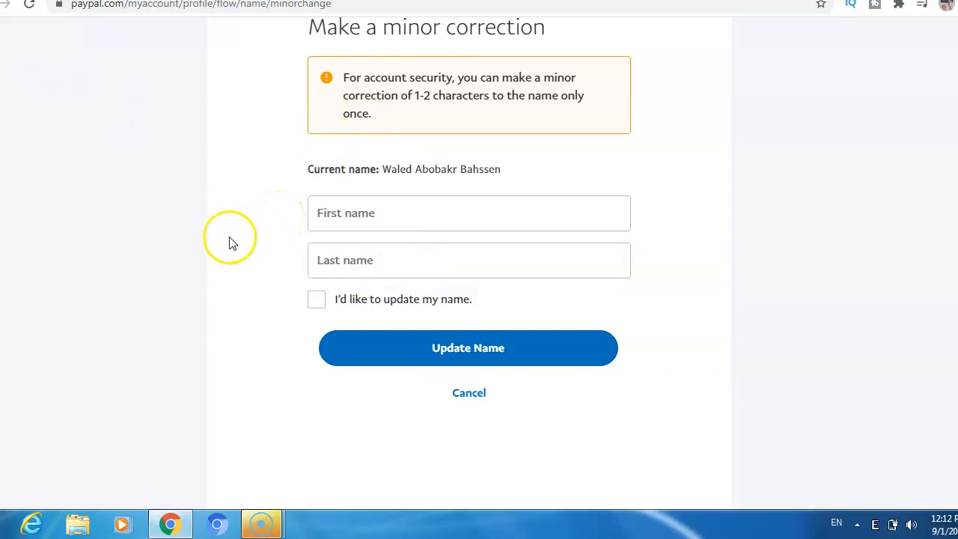
mouse_move(154, 310)
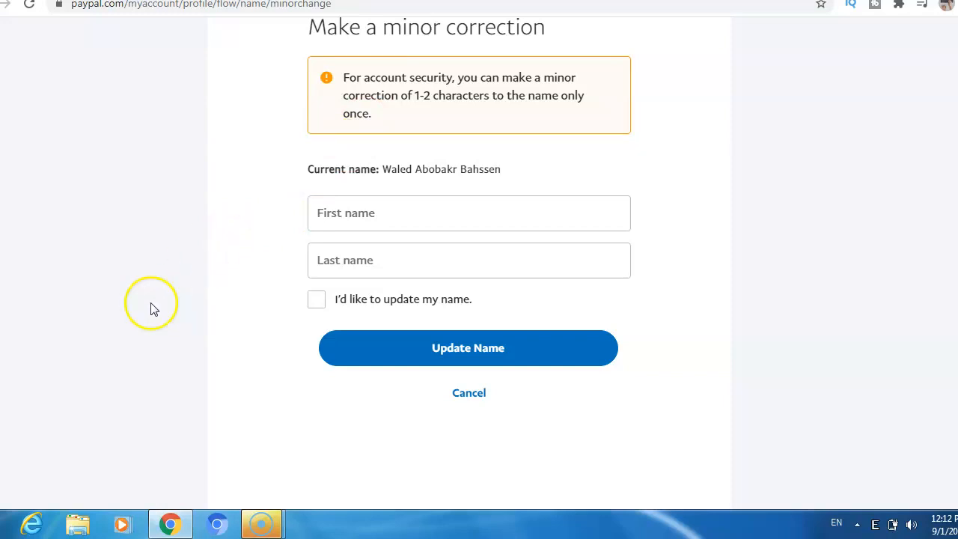
mouse_move(35, 232)
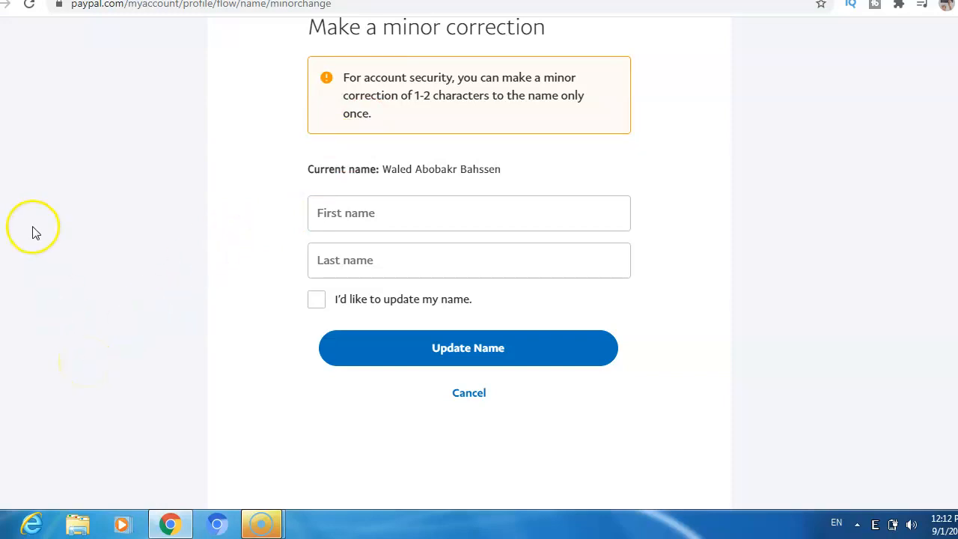
mouse_move(37, 502)
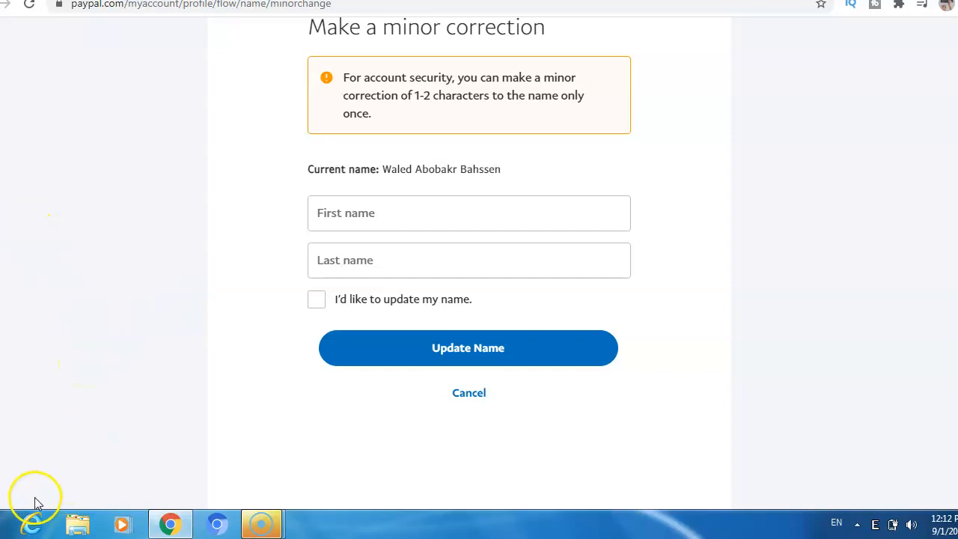
mouse_move(36, 510)
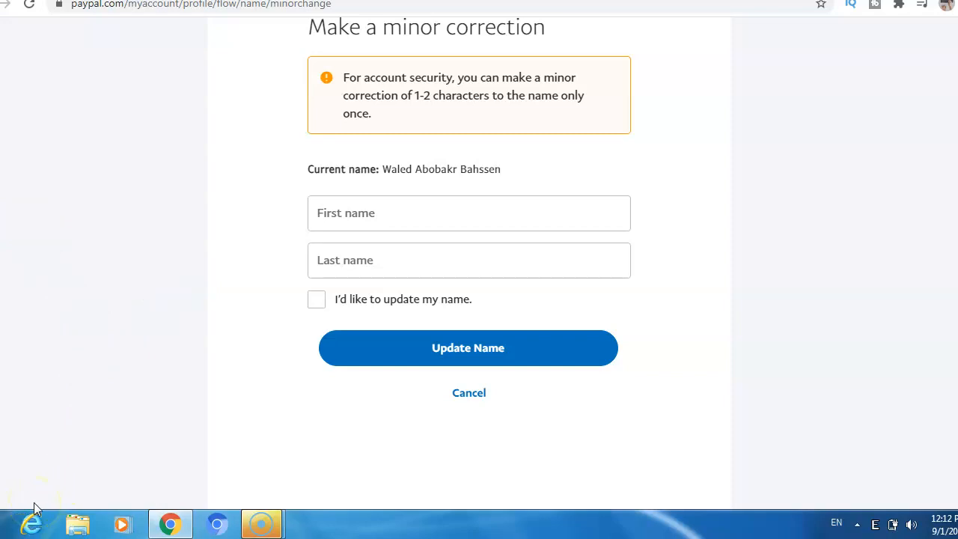